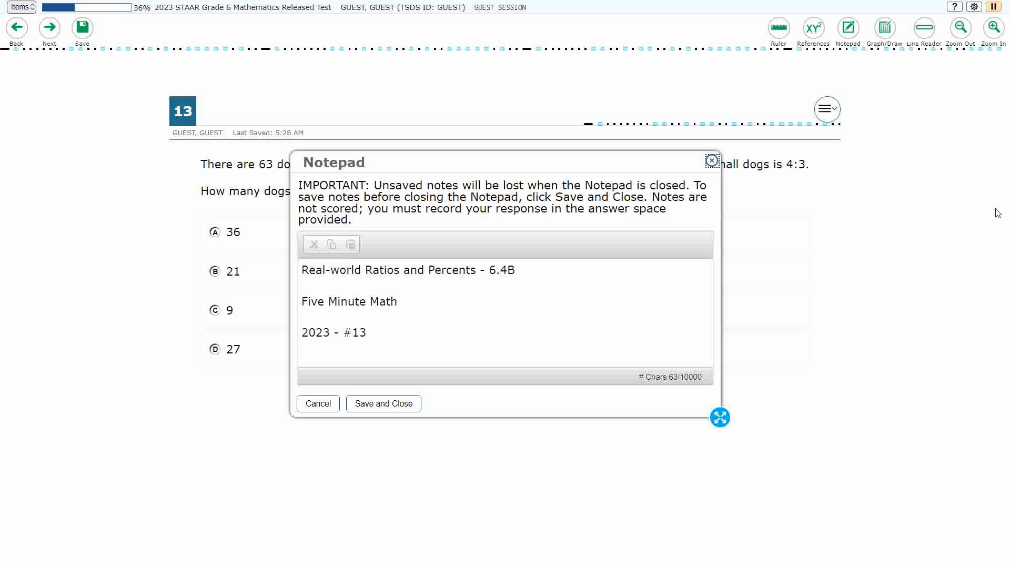
Step: Save and close the Notepad, then bring up the Graph Paper tool beside question 13
left_click(711, 160)
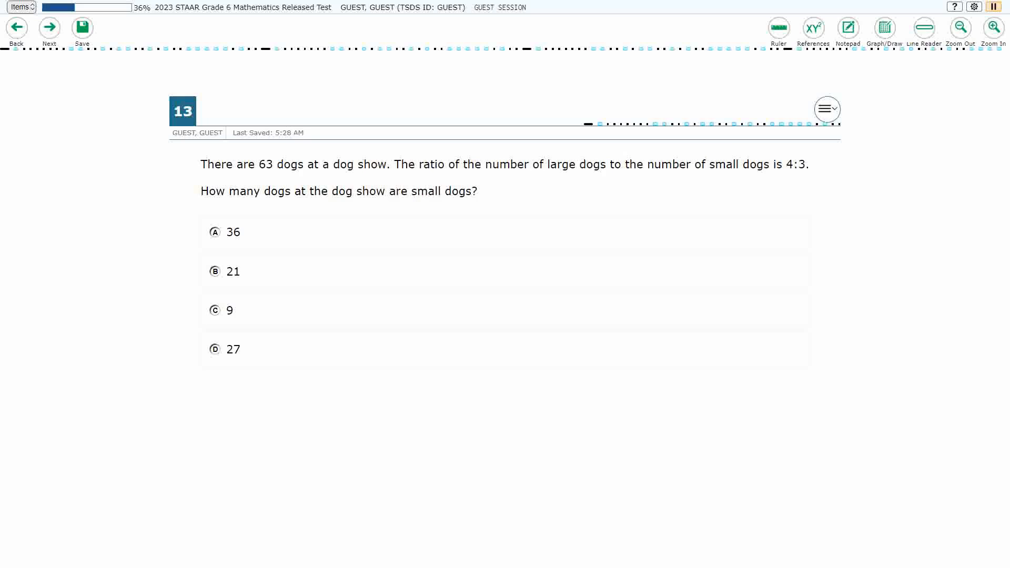
left_click(885, 28)
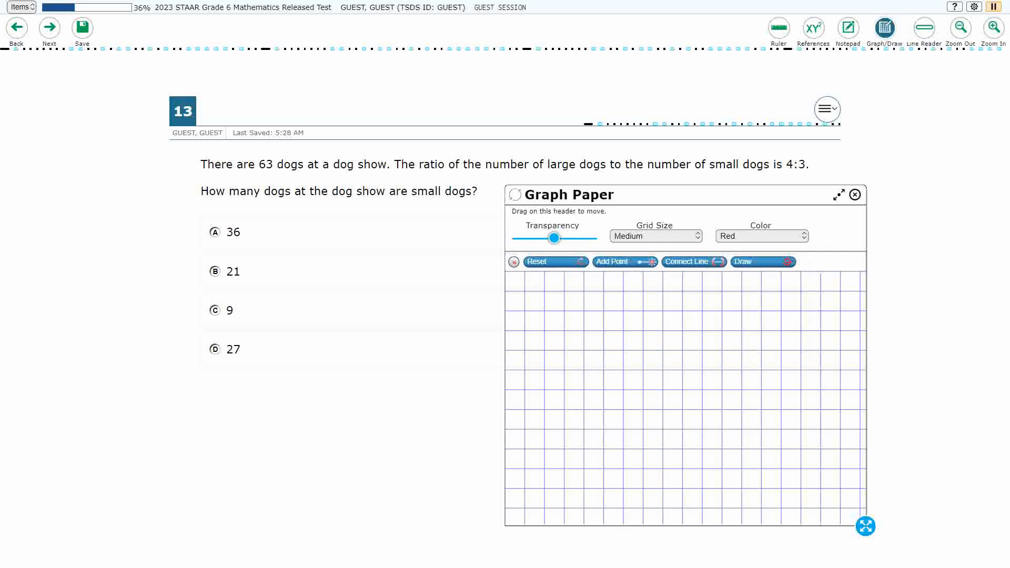
Step: Maximize the graph paper, set Transparency to max, and choose the freehand Draw pen
left_click(838, 195)
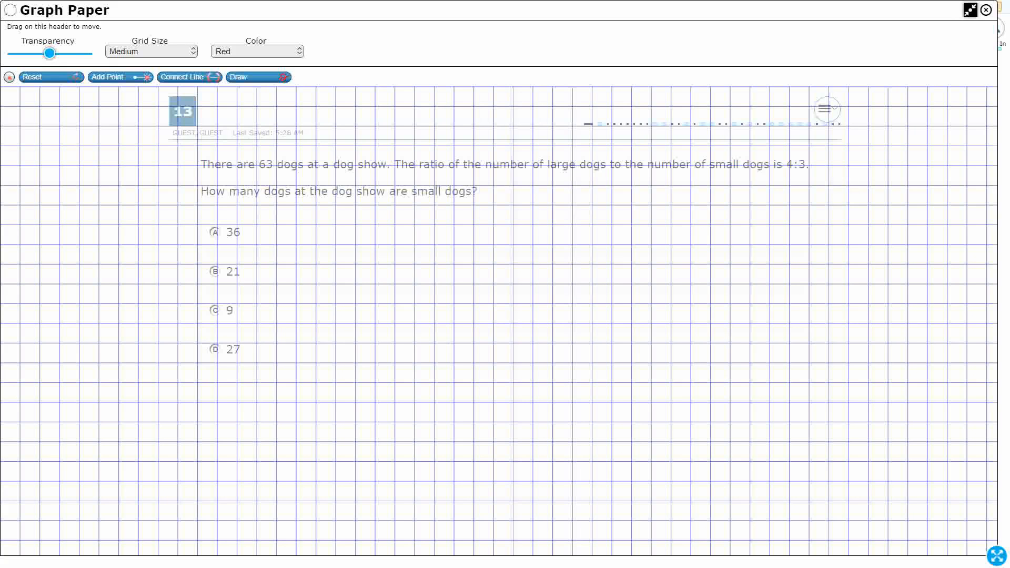
left_click_drag(50, 53, 87, 53)
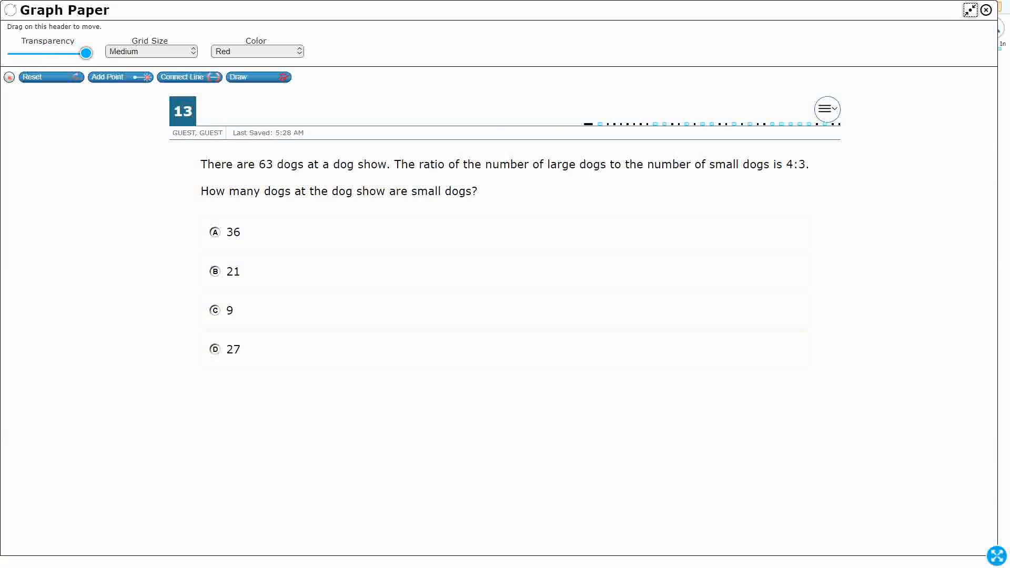
left_click(258, 77)
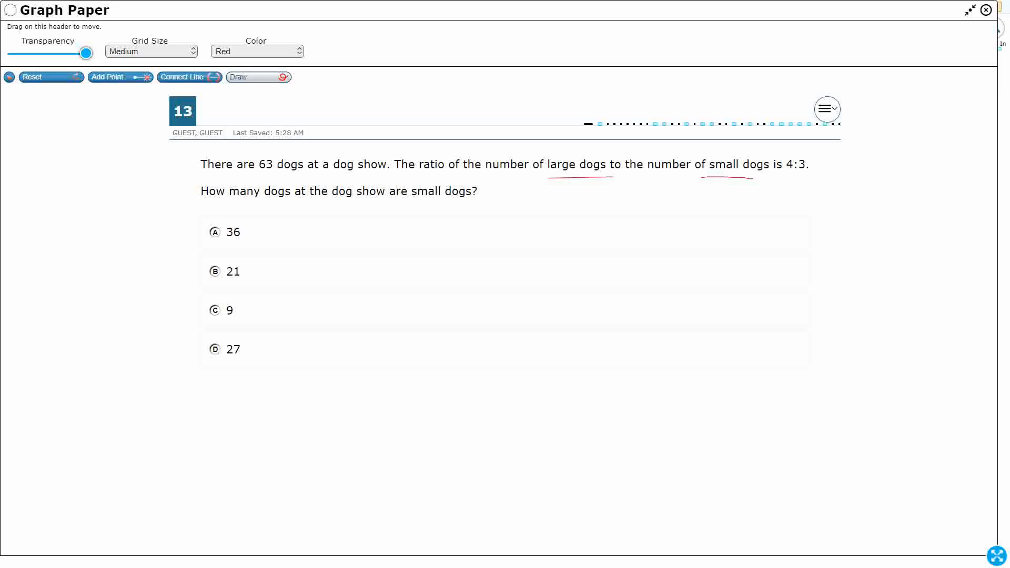
Step: Underline 4:3 and 63 dogs, and handwrite ruled table rows Large, Small, Total with a first divider
left_click_drag(780, 179, 809, 179)
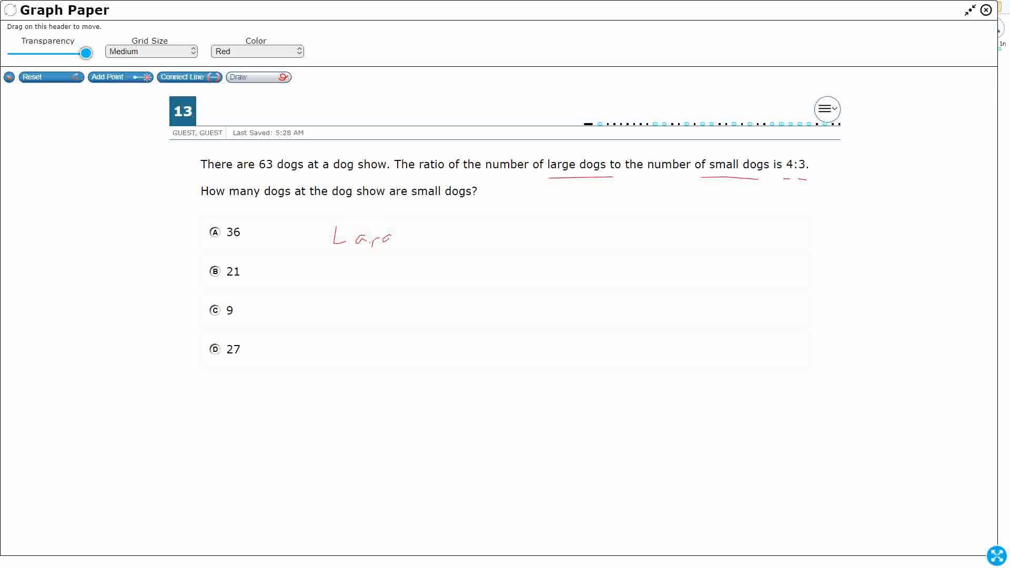
left_click_drag(329, 262, 642, 249)
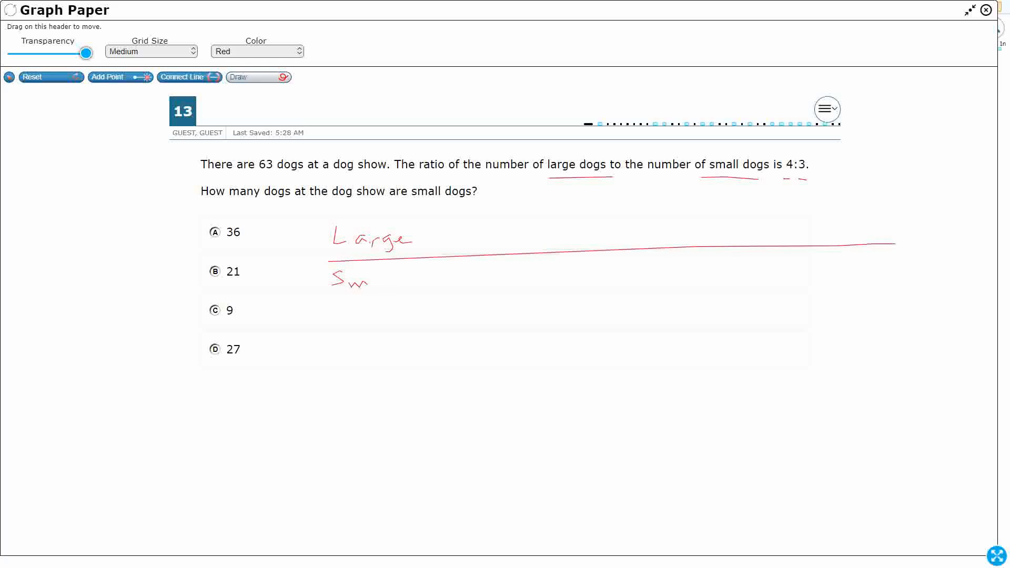
left_click_drag(367, 283, 403, 271)
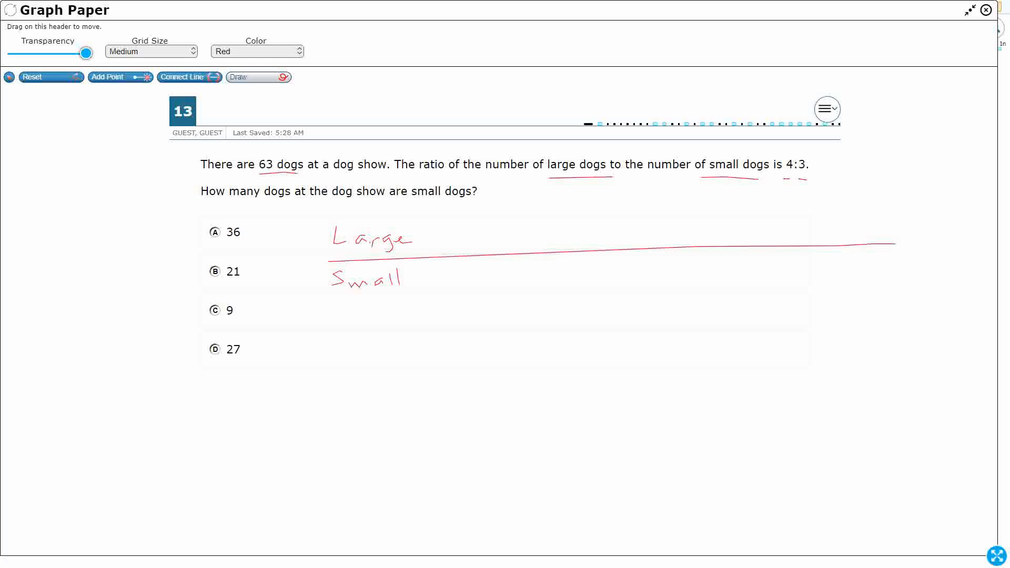
left_click_drag(329, 297, 822, 275)
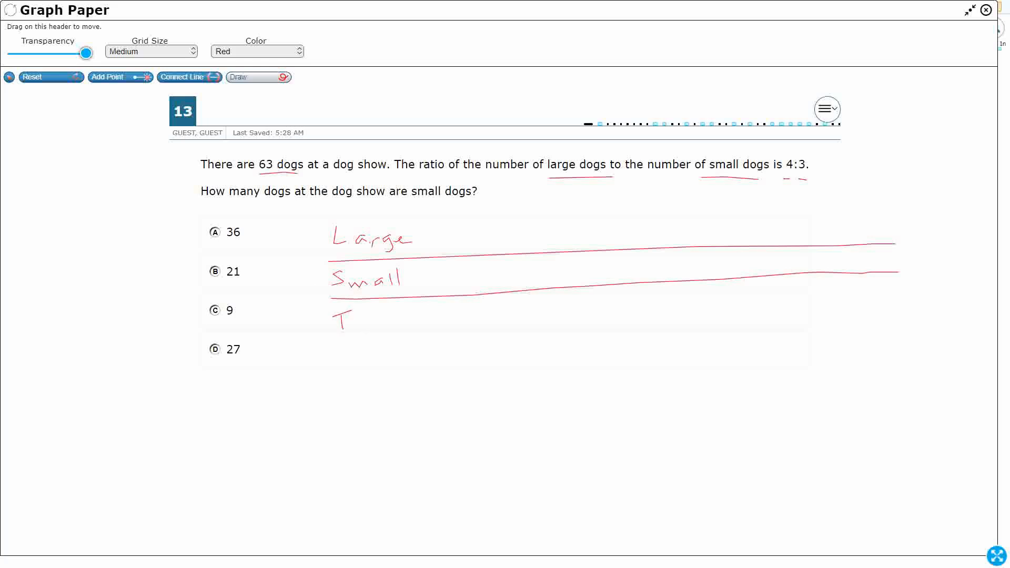
left_click_drag(335, 328, 403, 315)
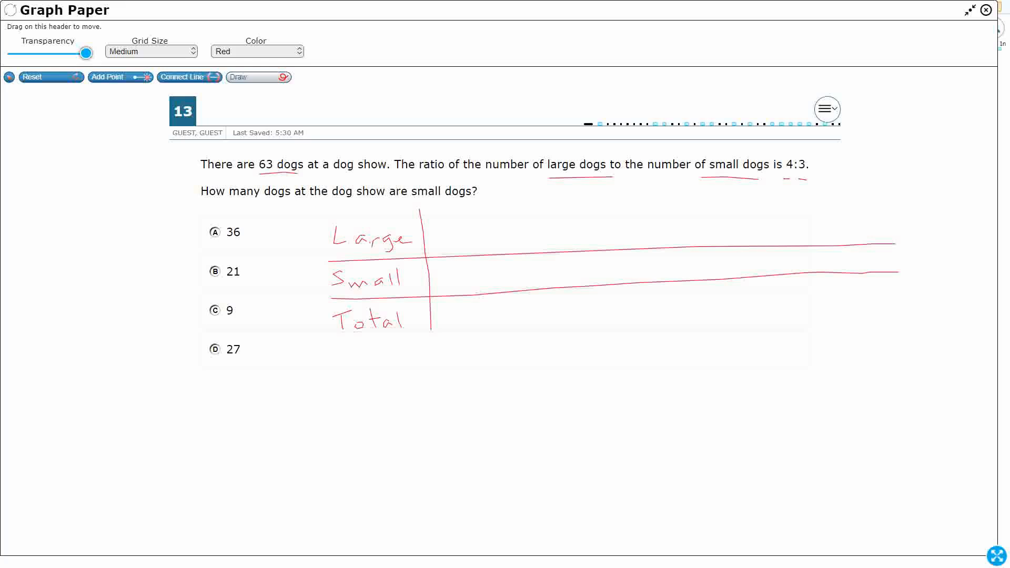
Step: Write the first column 4, 3, 7 and circle the 63 in the question
left_click_drag(443, 220, 443, 246)
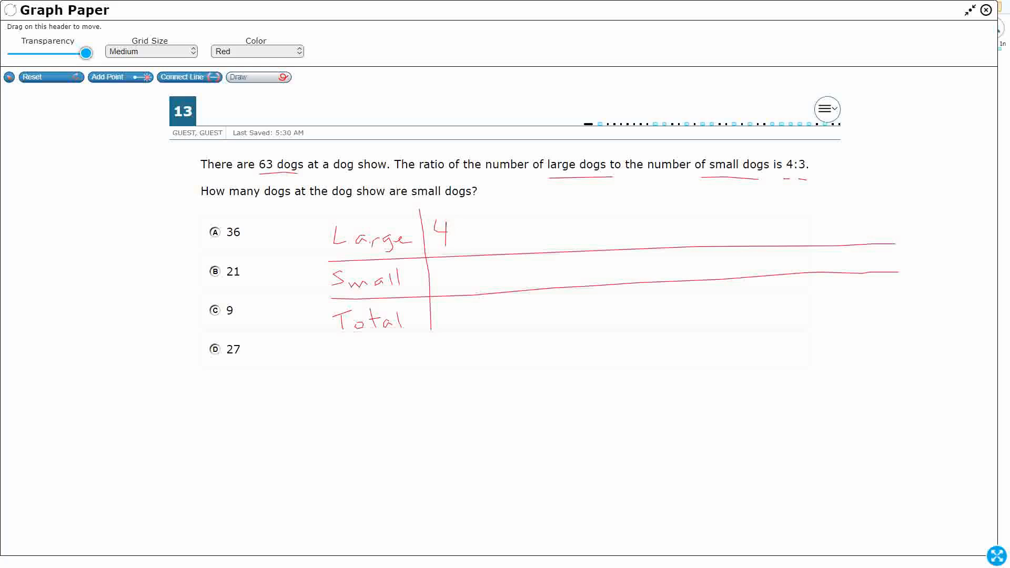
left_click_drag(447, 268, 447, 286)
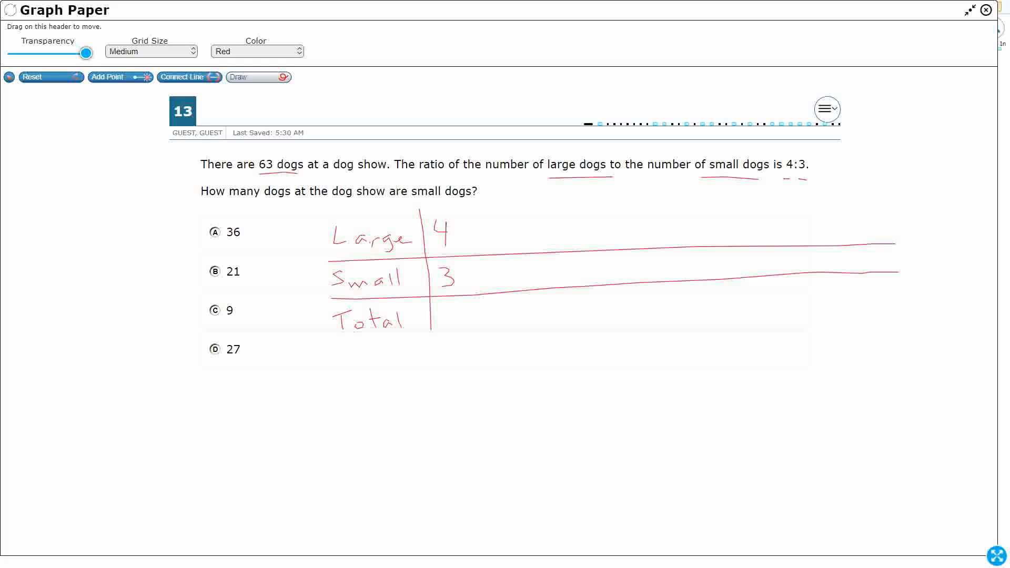
left_click_drag(444, 303, 454, 328)
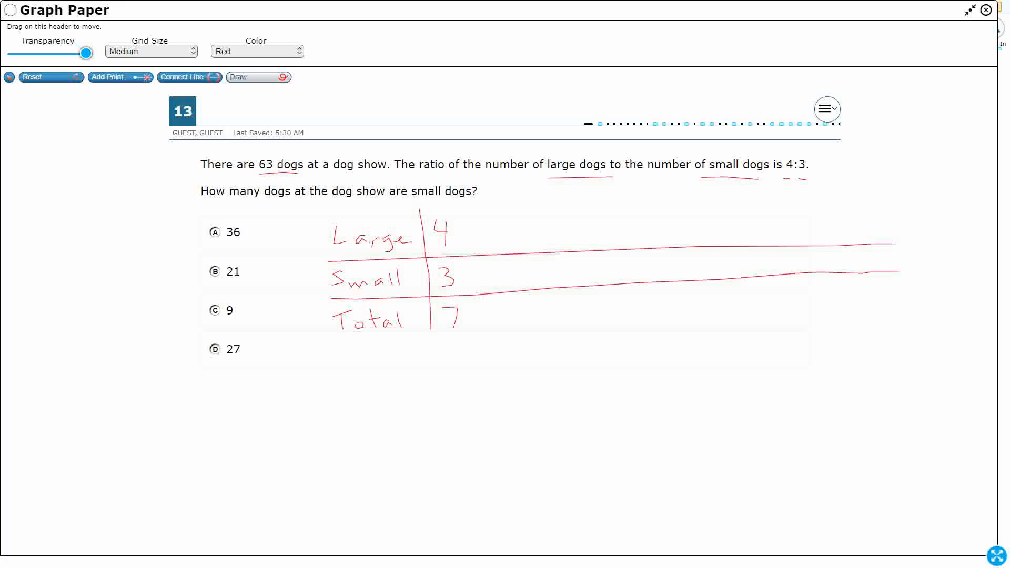
left_click_drag(274, 156, 275, 172)
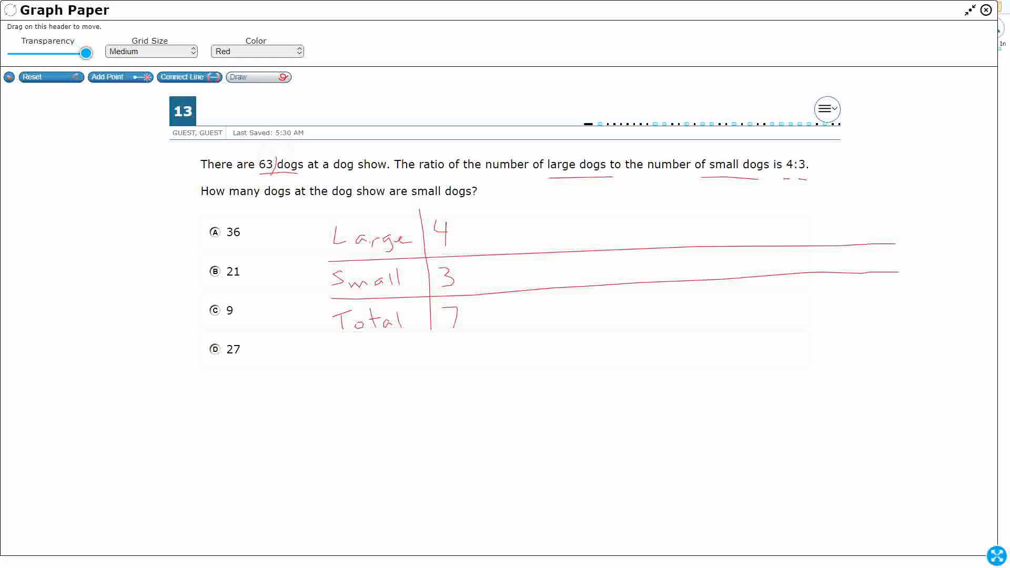
left_click_drag(270, 155, 258, 177)
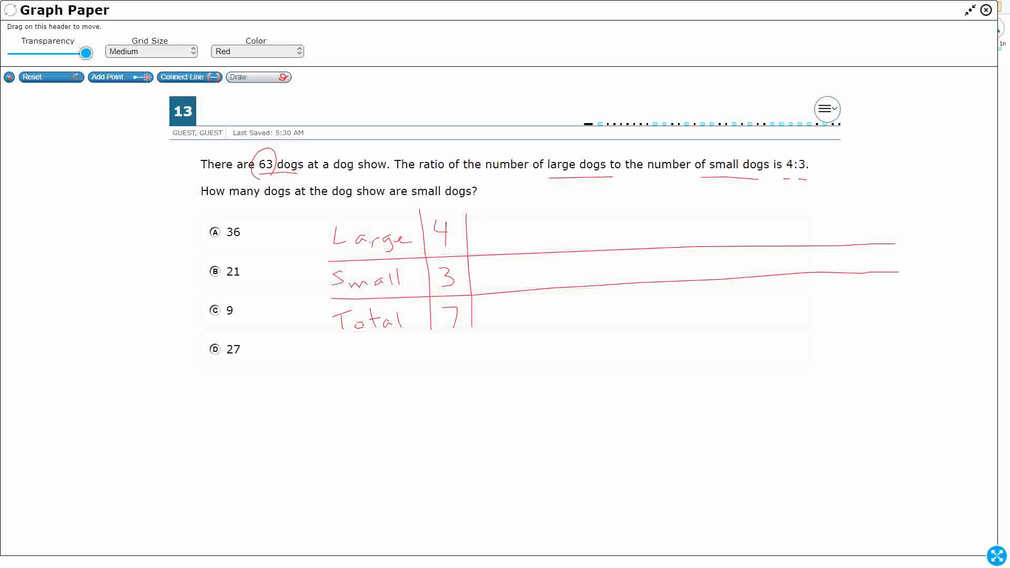
Step: Add columns 8/6/14, 12/9/21, 16/12/28 and 20/15/35 with dividers
left_click_drag(477, 222, 486, 248)
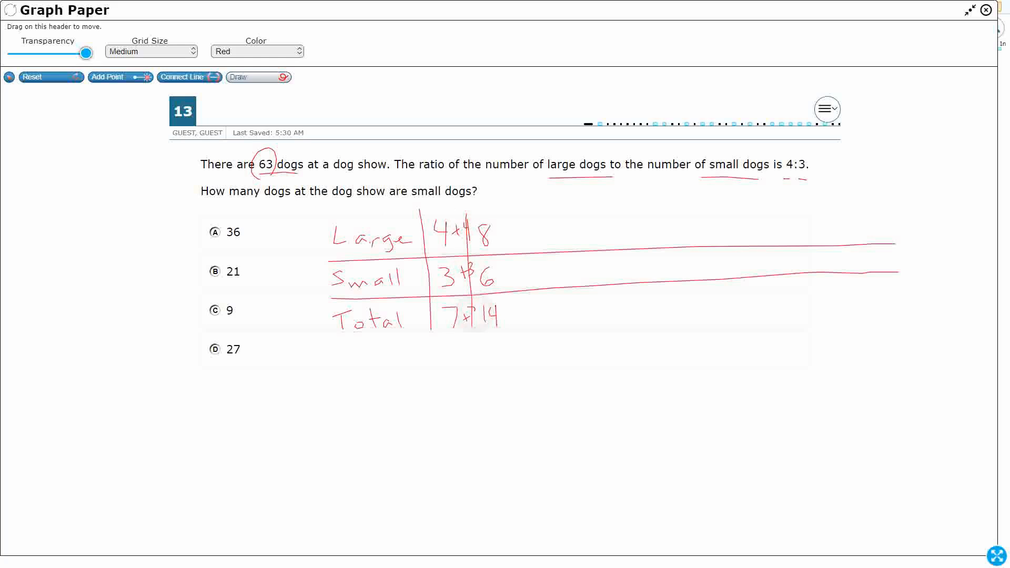
left_click_drag(509, 216, 513, 331)
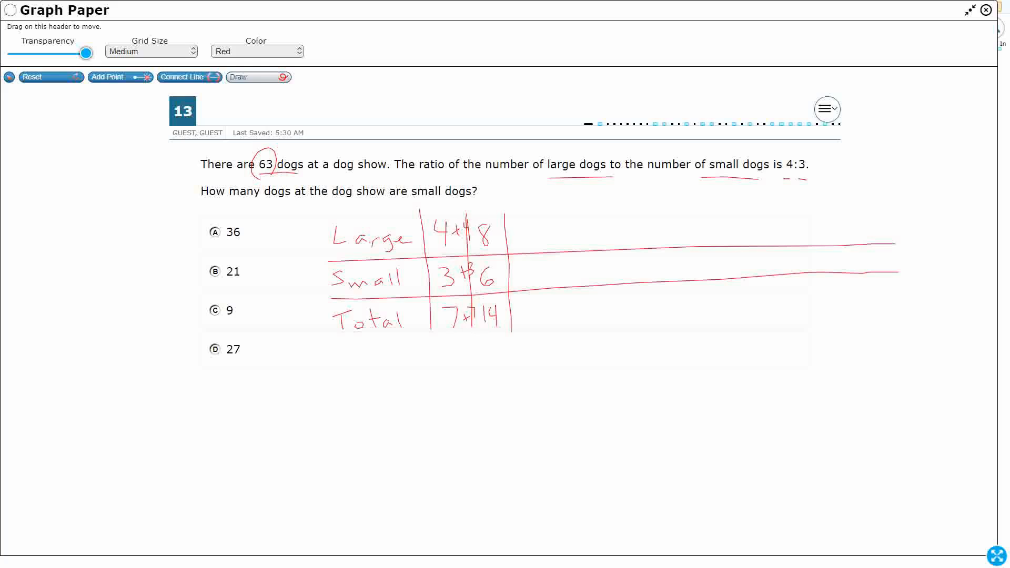
left_click_drag(516, 229, 531, 248)
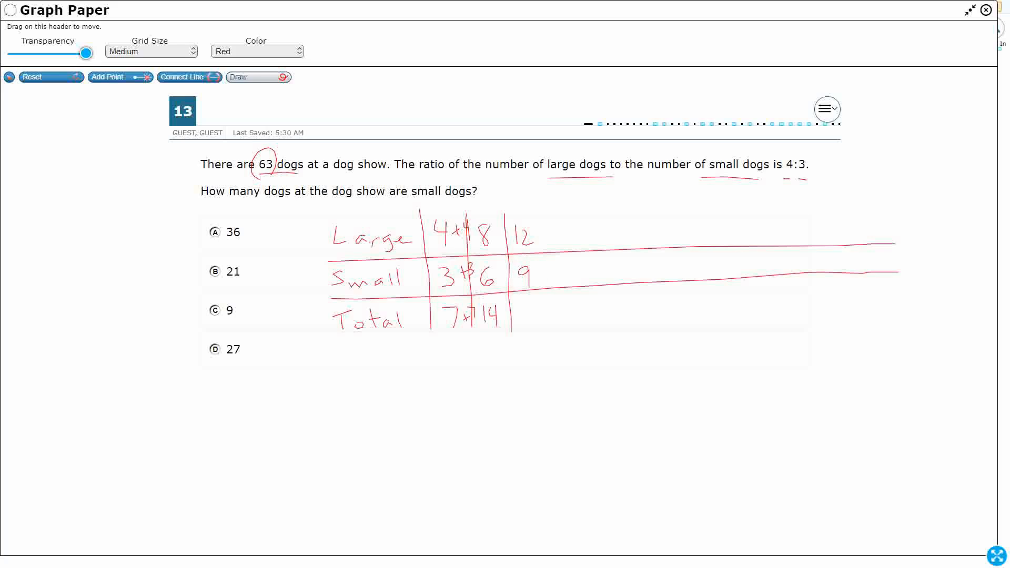
left_click_drag(516, 309, 538, 325)
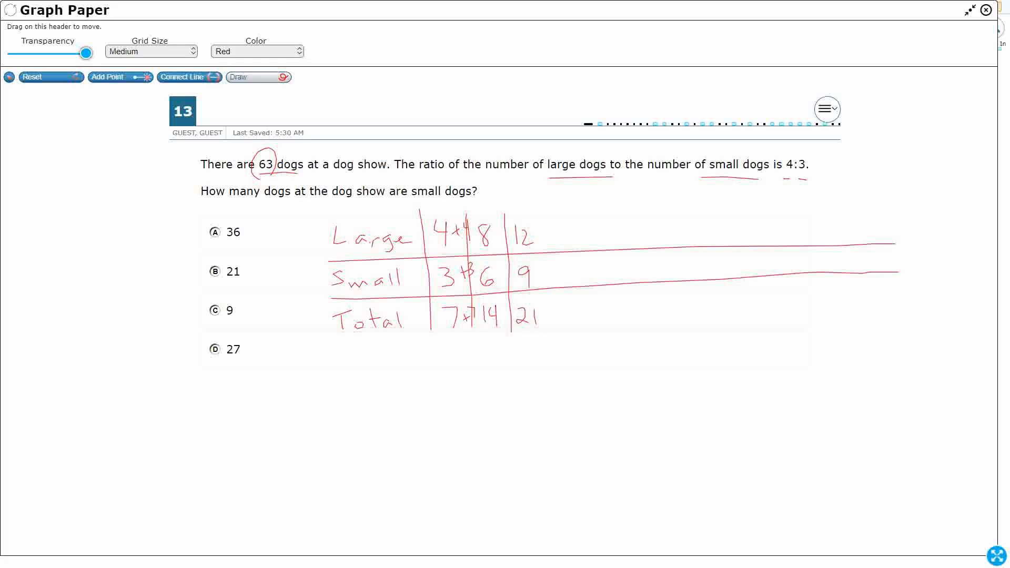
left_click_drag(546, 213, 550, 322)
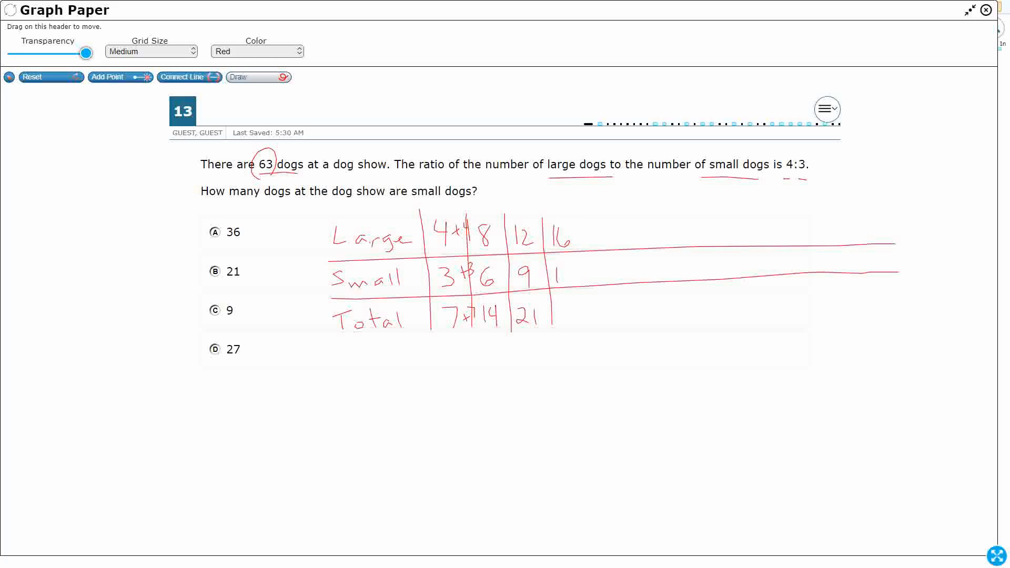
left_click_drag(567, 270, 567, 322)
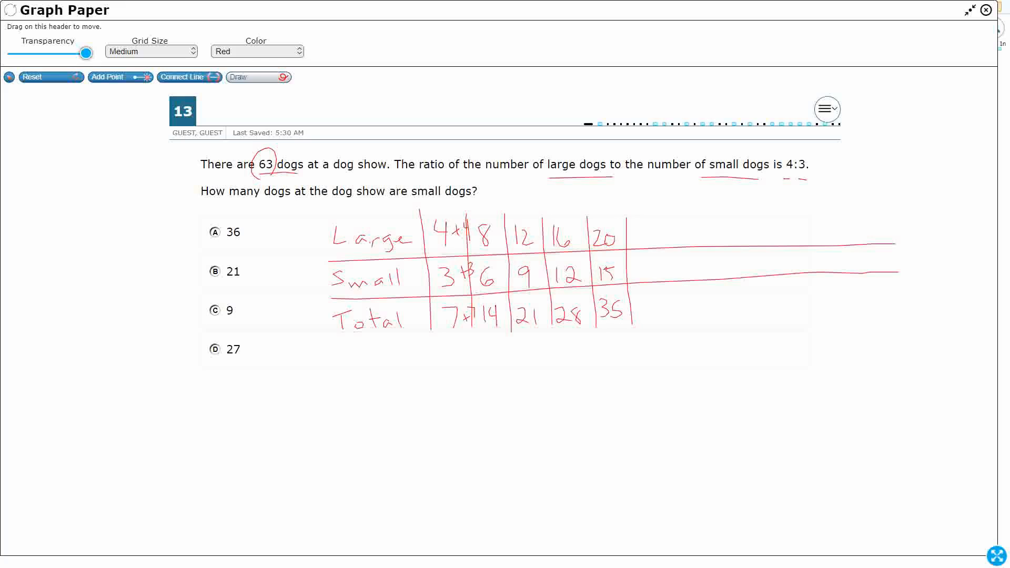
Step: Add columns 24/18/42 through 32/24/56 and finish with 36 large, 27 small, 63 total
left_click_drag(638, 235, 650, 277)
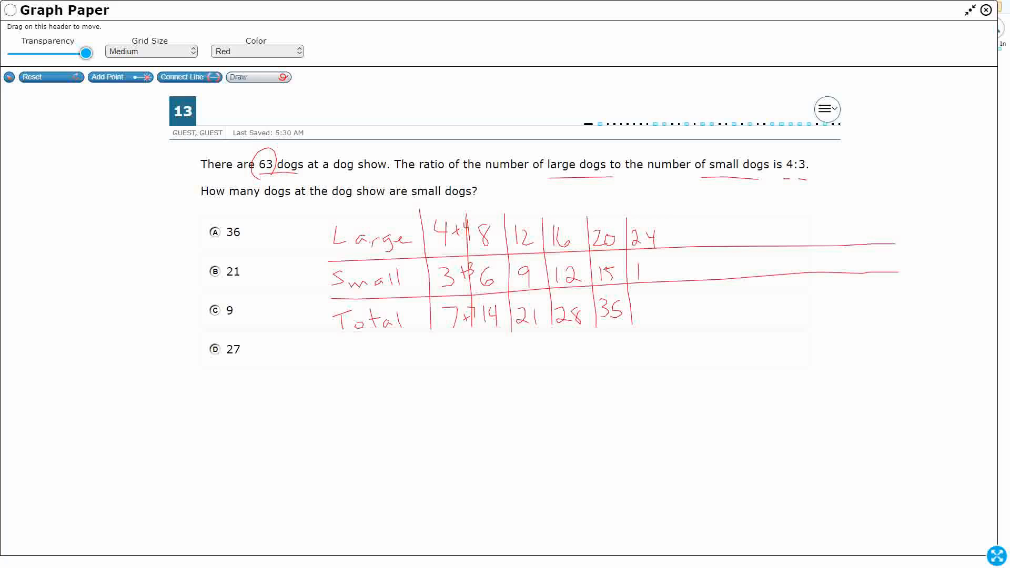
left_click_drag(644, 270, 654, 312)
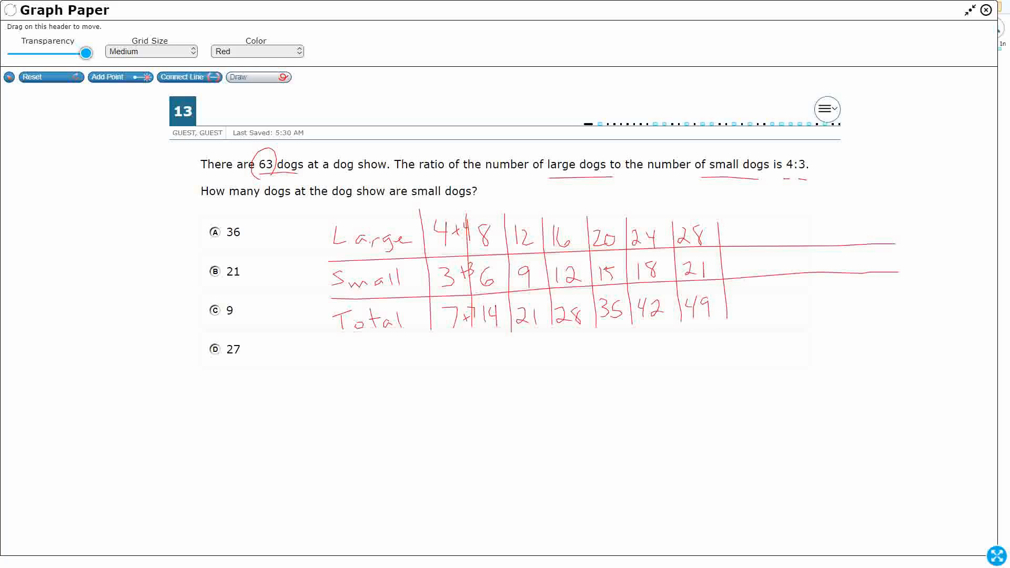
left_click_drag(728, 246, 751, 243)
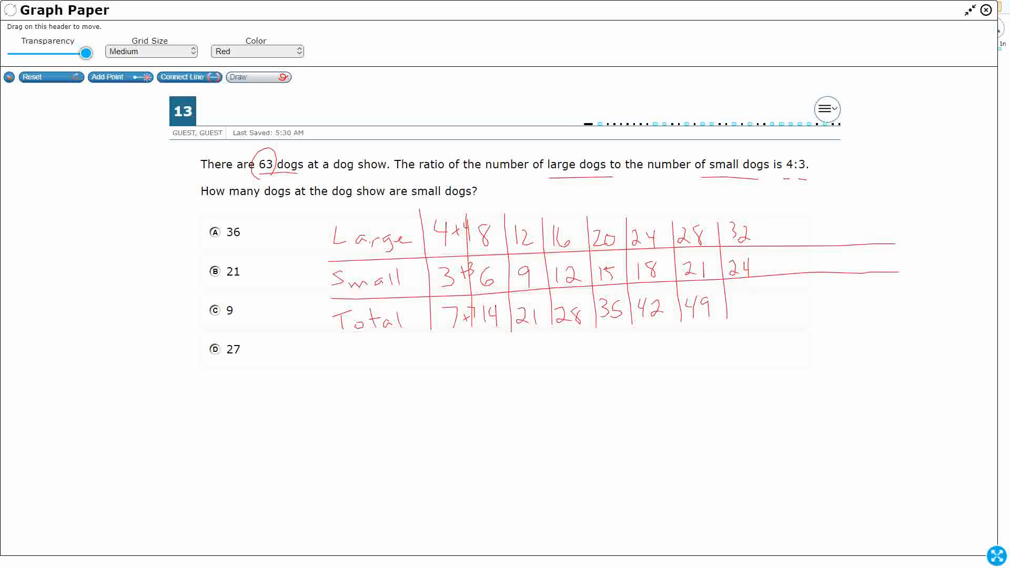
left_click_drag(728, 316, 757, 316)
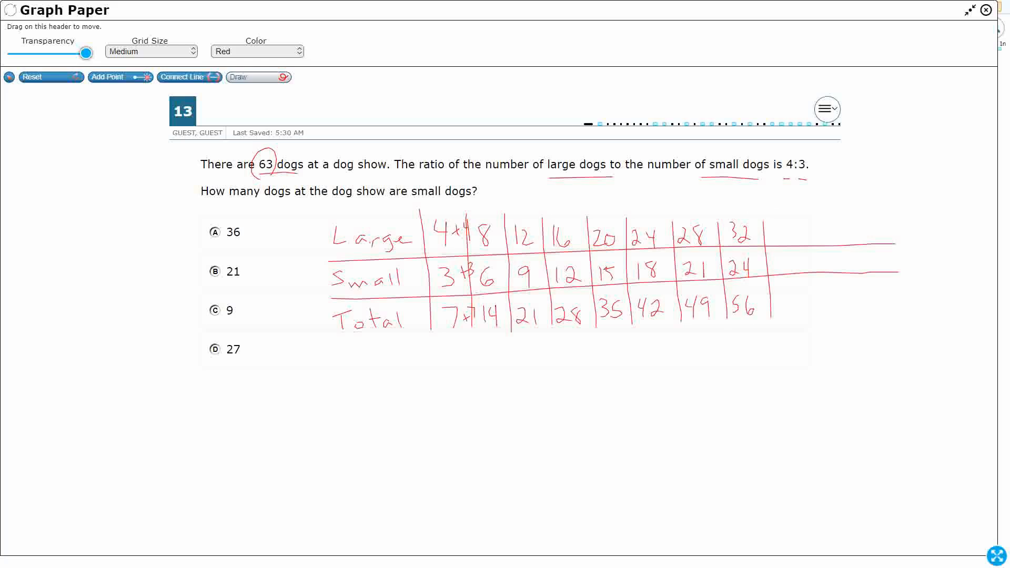
left_click_drag(774, 232, 799, 238)
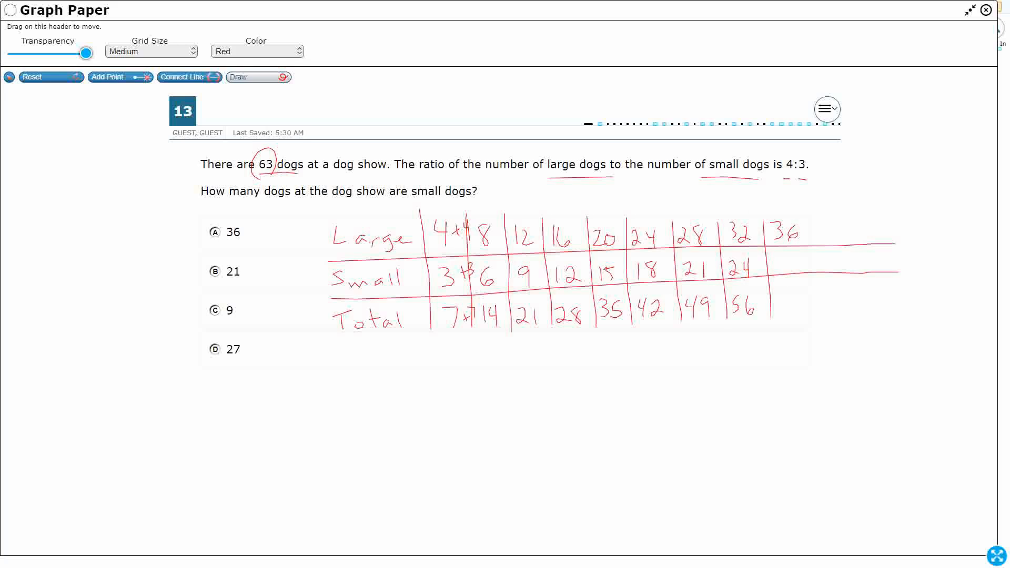
left_click_drag(773, 274, 796, 264)
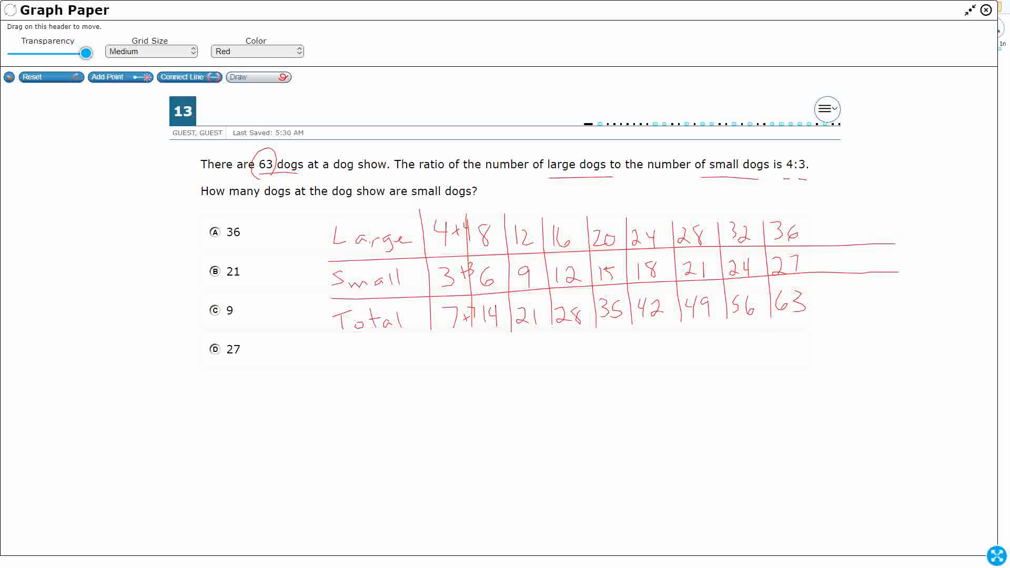
Step: In green, box the 36/27/63 column, the words Small and small, circle 27 and tick choice D
left_click(257, 51)
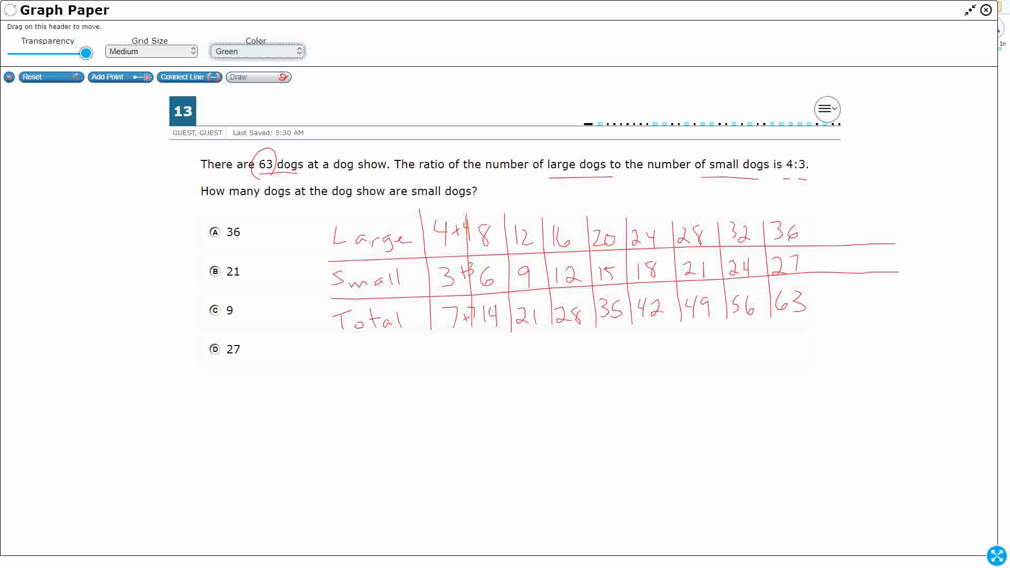
left_click_drag(774, 219, 783, 316)
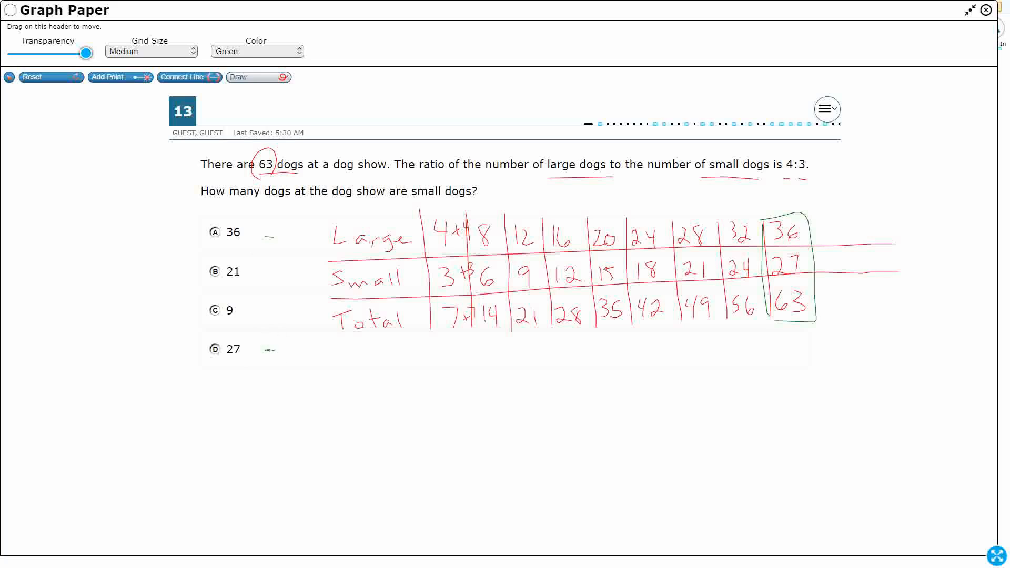
left_click_drag(413, 205, 444, 201)
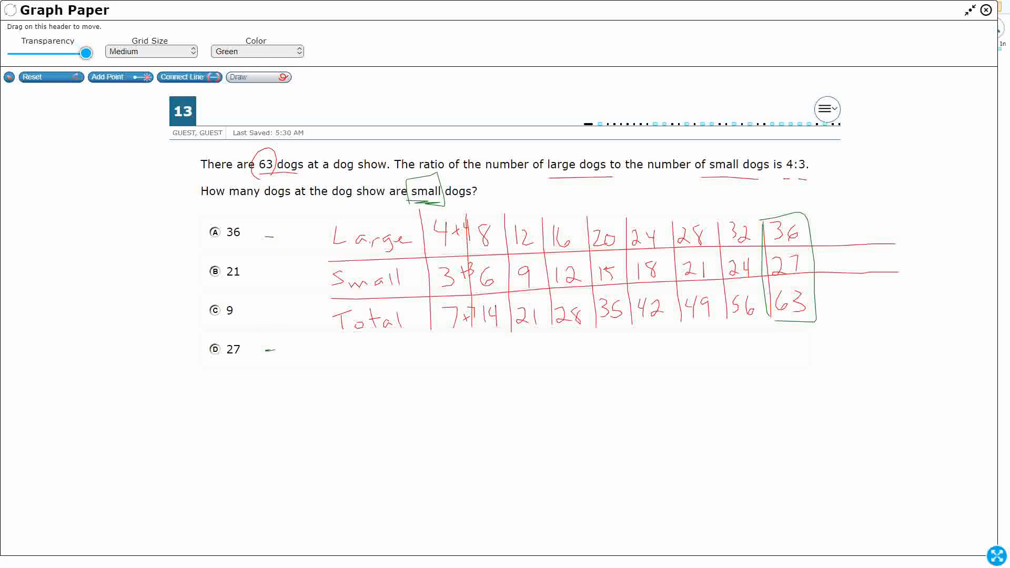
left_click_drag(328, 264, 412, 297)
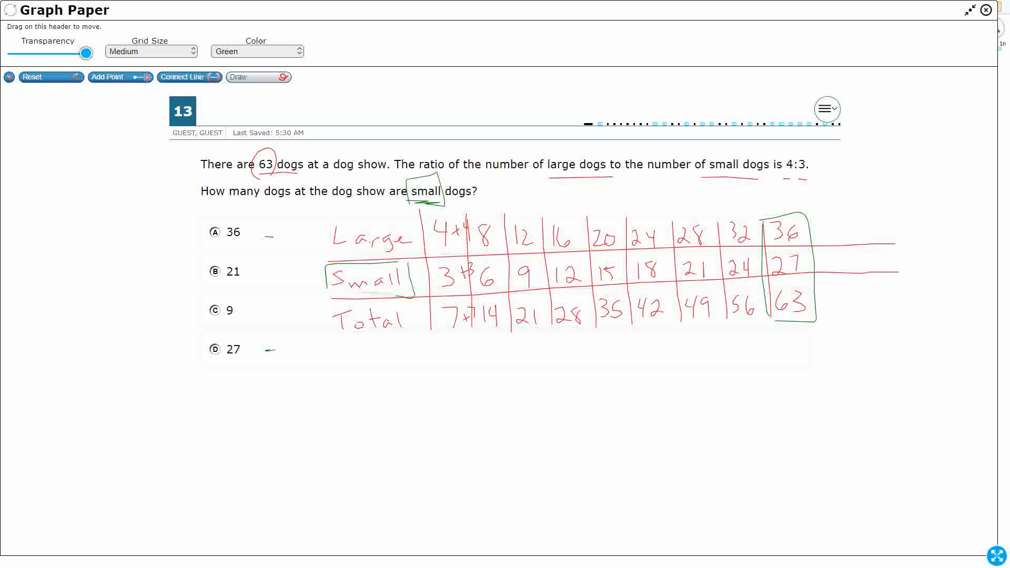
left_click_drag(767, 264, 808, 273)
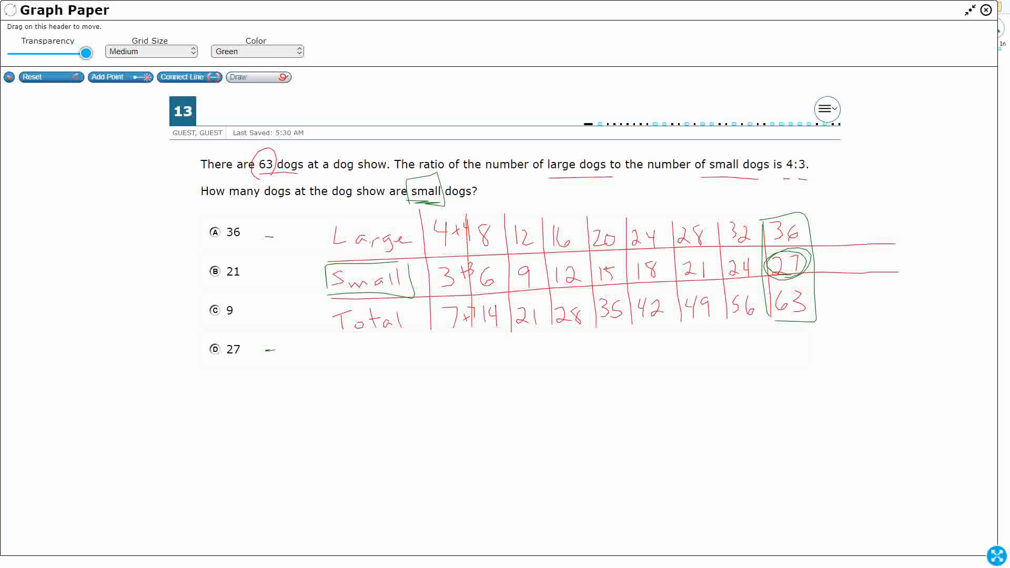
left_click_drag(263, 350, 283, 349)
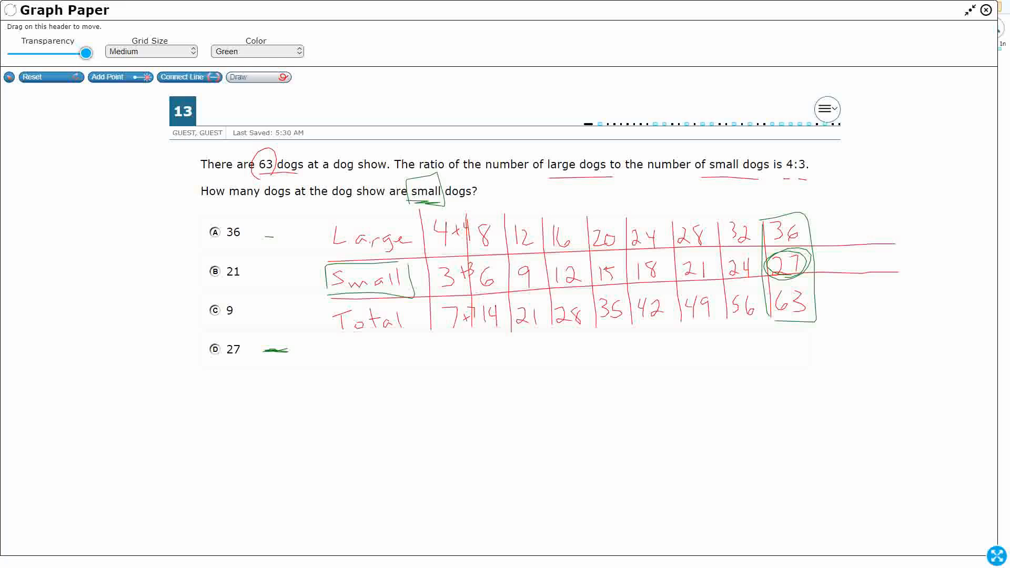
left_click(256, 50)
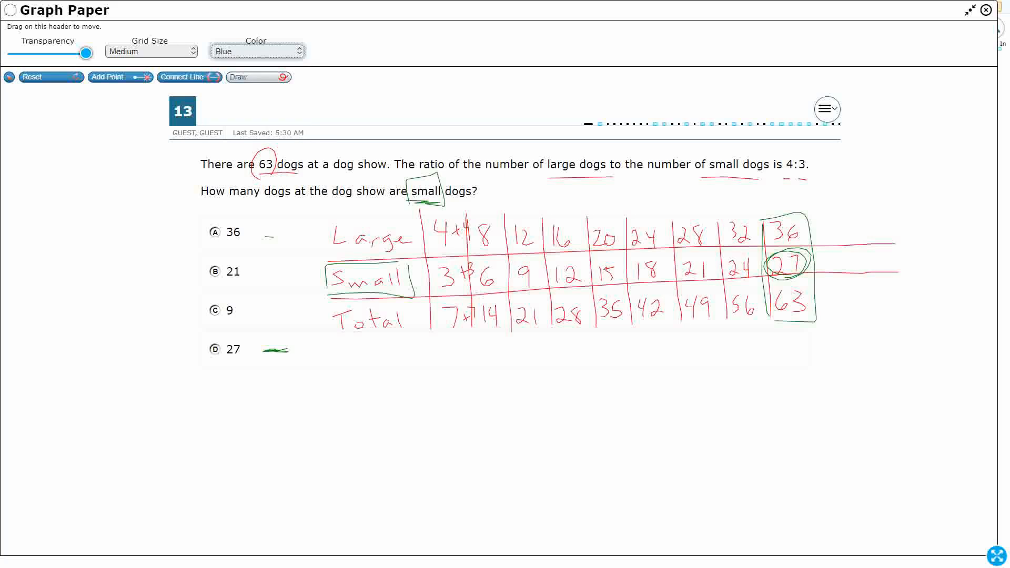
Step: In blue, write 3 small/7 total ×9 = 27 small/63 total and circle 63, small dogs and 4:3
left_click_drag(403, 188, 441, 197)
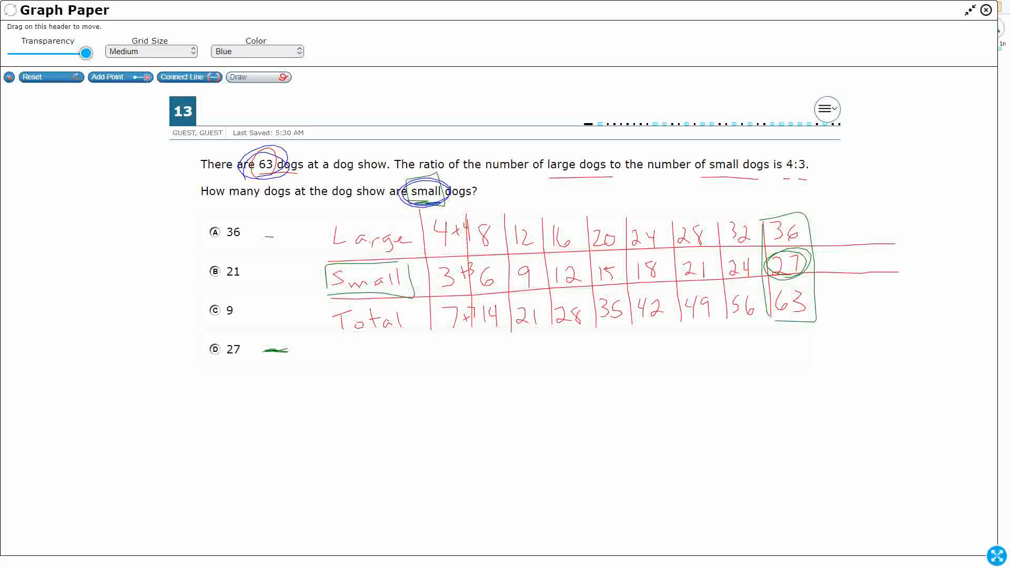
left_click_drag(354, 410, 366, 393)
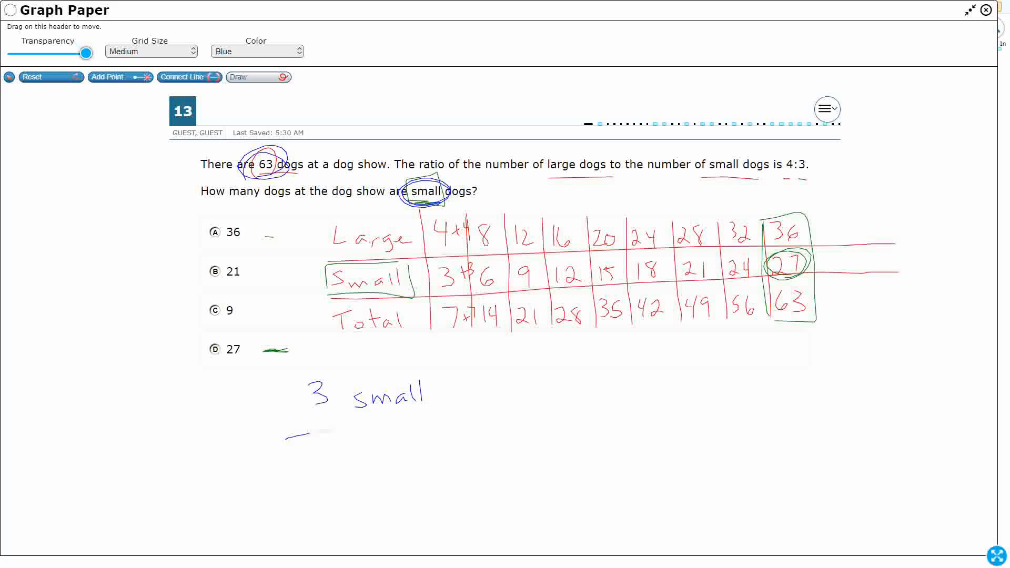
left_click_drag(290, 437, 438, 413)
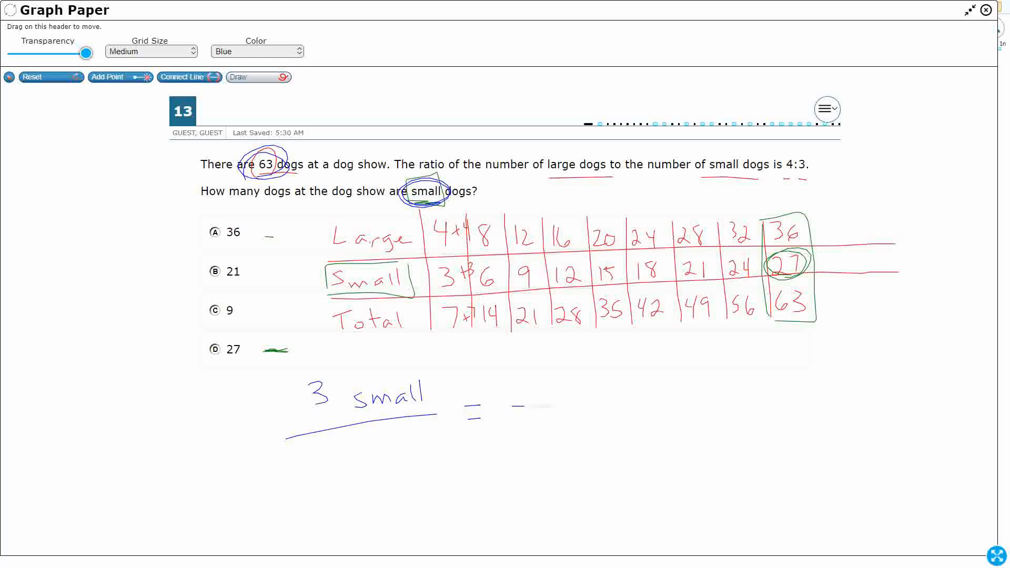
left_click_drag(509, 406, 602, 403)
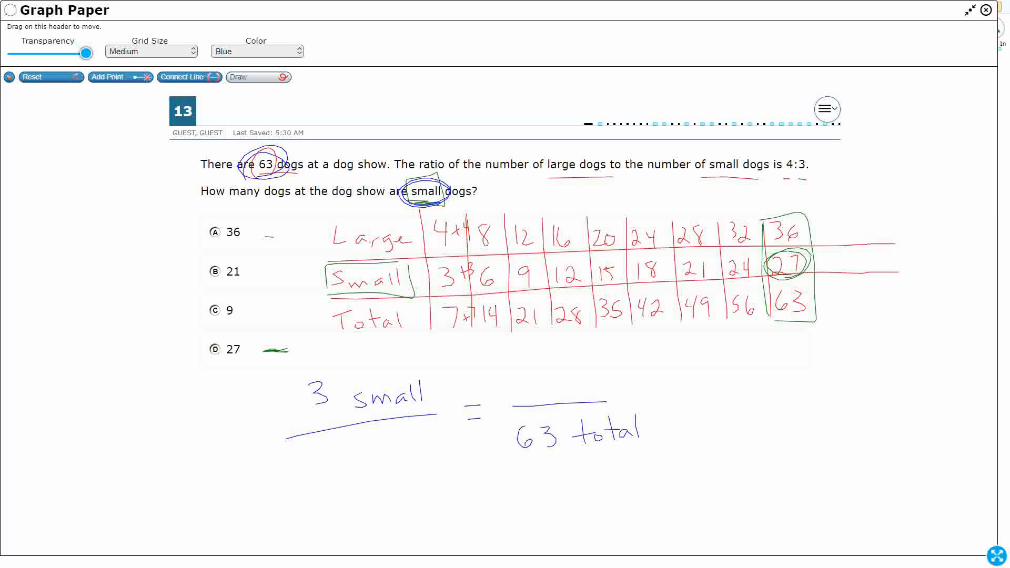
left_click_drag(364, 428, 369, 458)
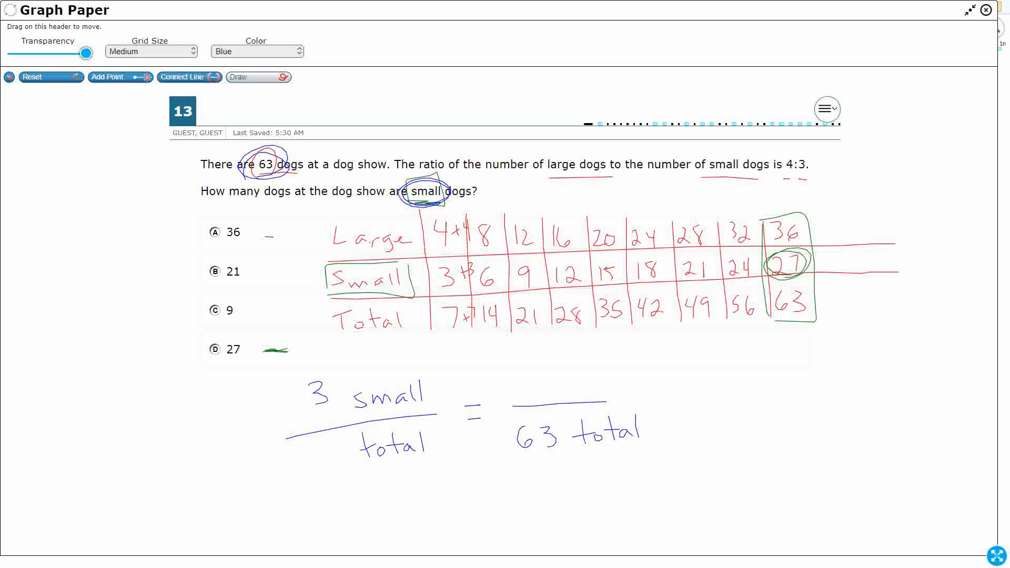
left_click_drag(776, 158, 812, 180)
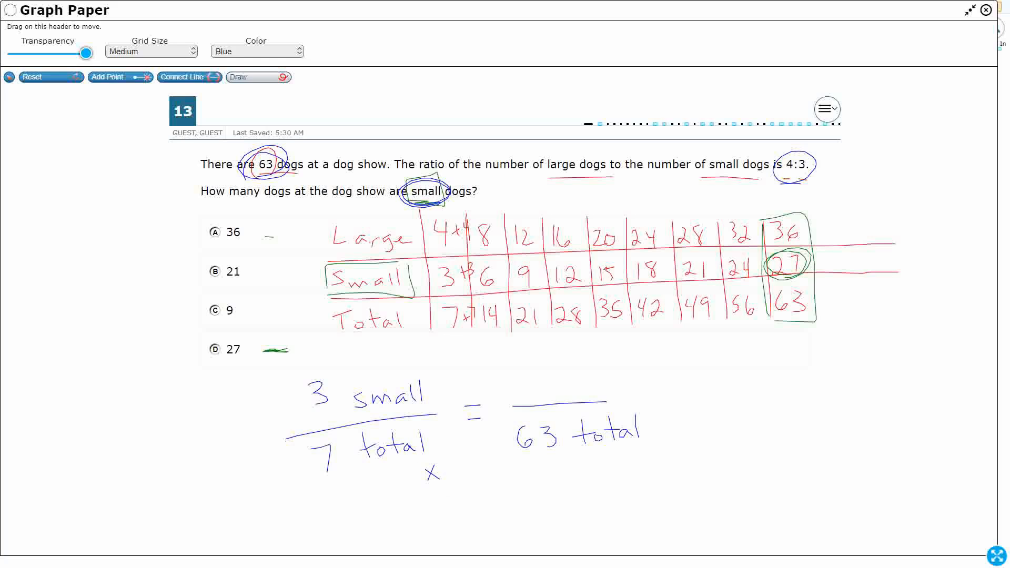
left_click_drag(451, 457, 461, 477)
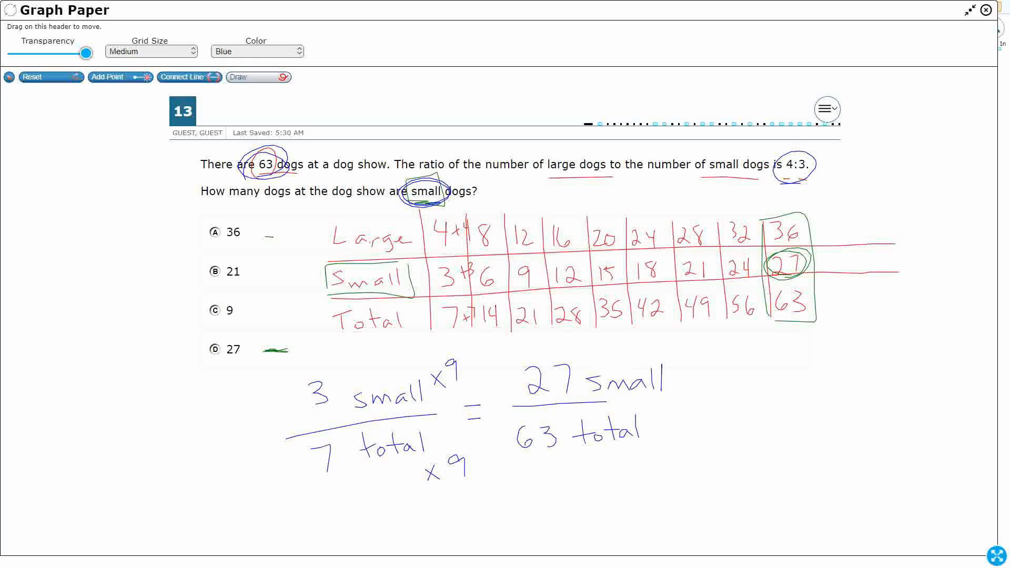
Step: Close the graph paper overlay so question 13 shows plainly
left_click(985, 10)
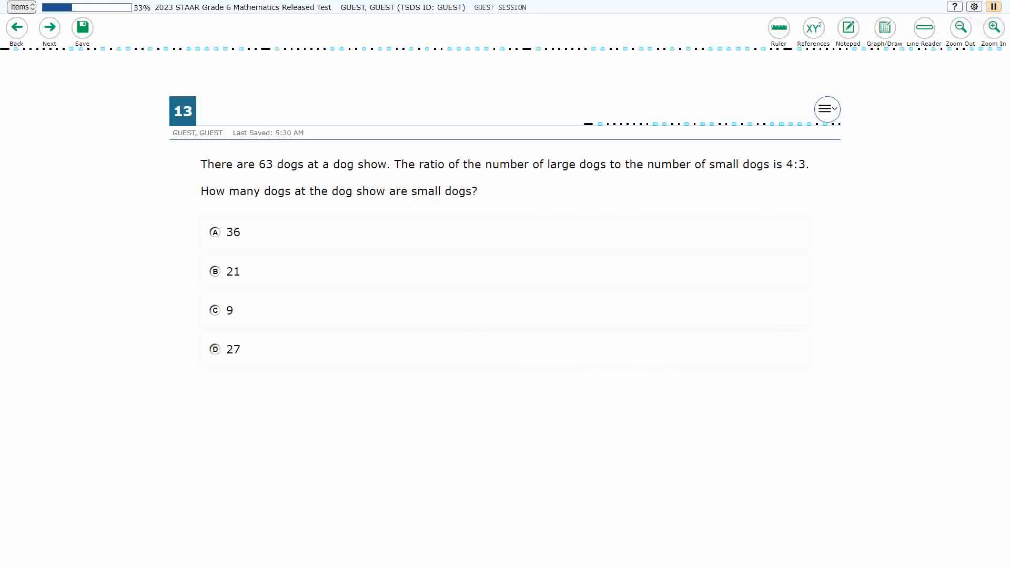